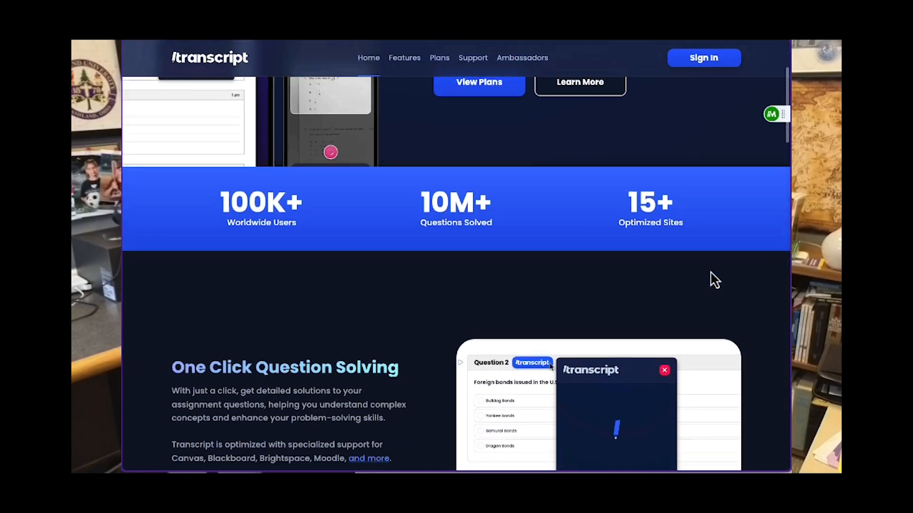
Step: Bring the One Click Question Solving section of the Transcript homepage into view
scroll(down, 3)
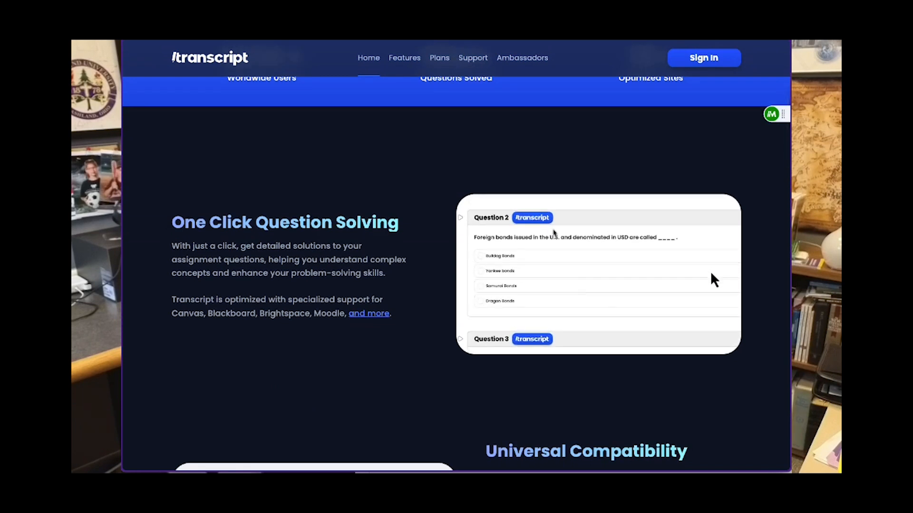
click(531, 216)
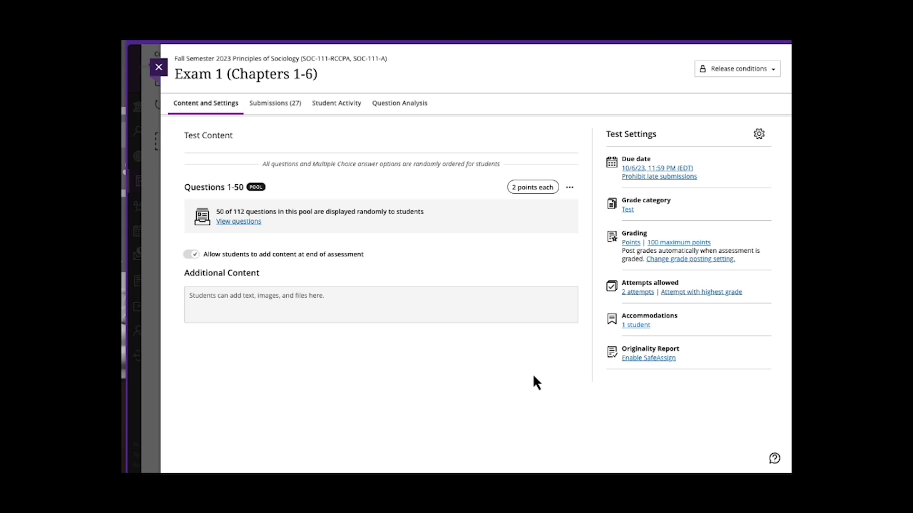
mouse_move(378, 274)
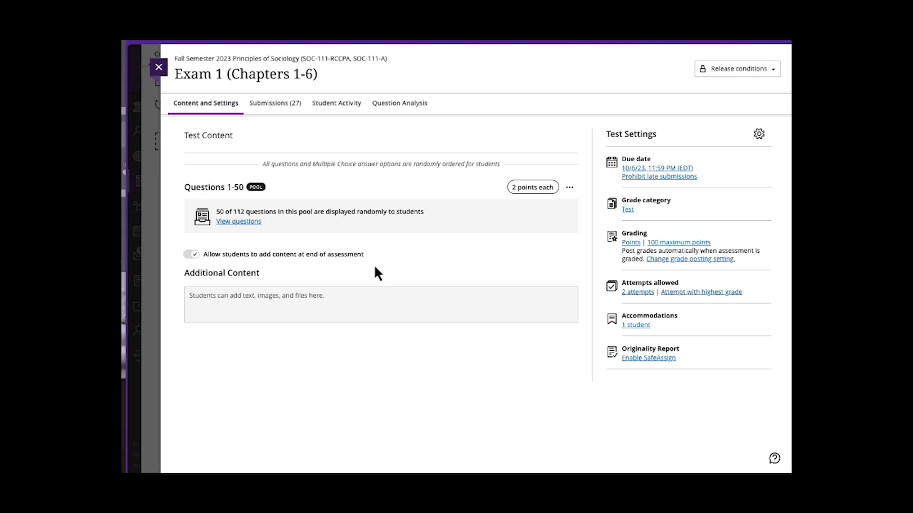
mouse_move(271, 233)
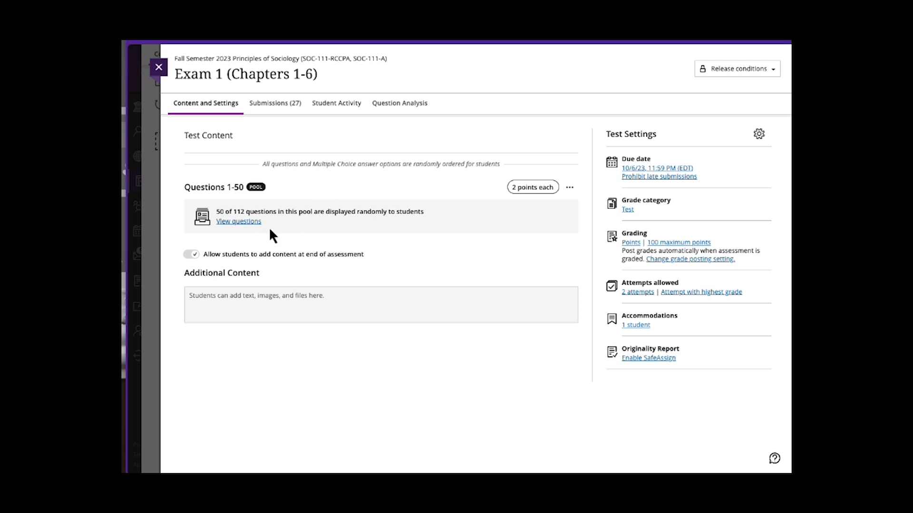
mouse_move(238, 233)
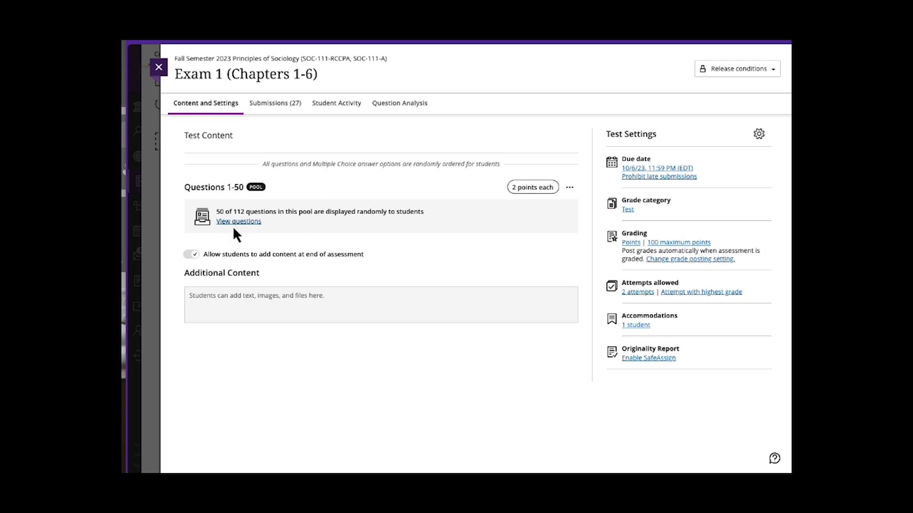
mouse_move(211, 227)
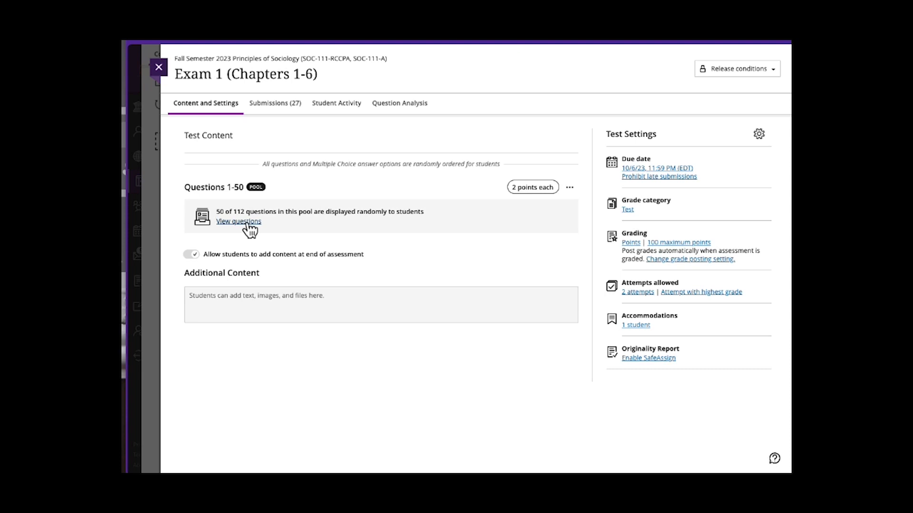
mouse_move(274, 231)
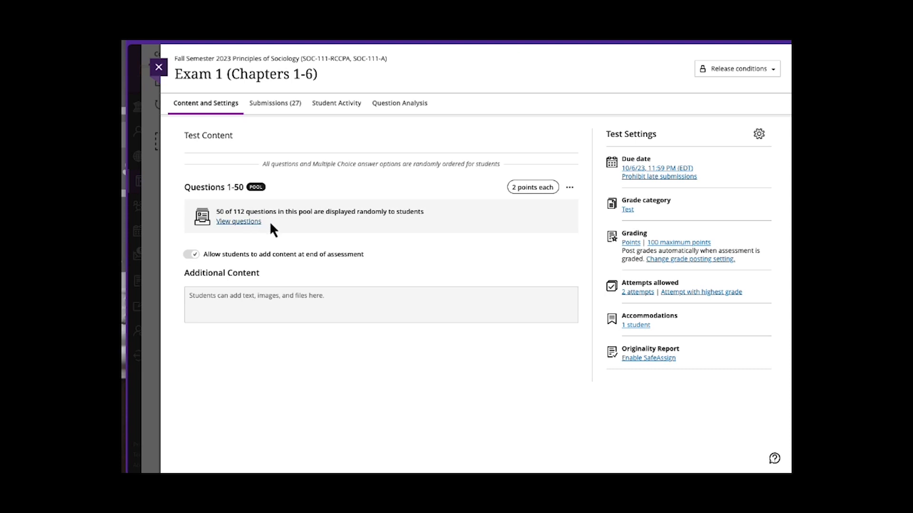
mouse_move(345, 227)
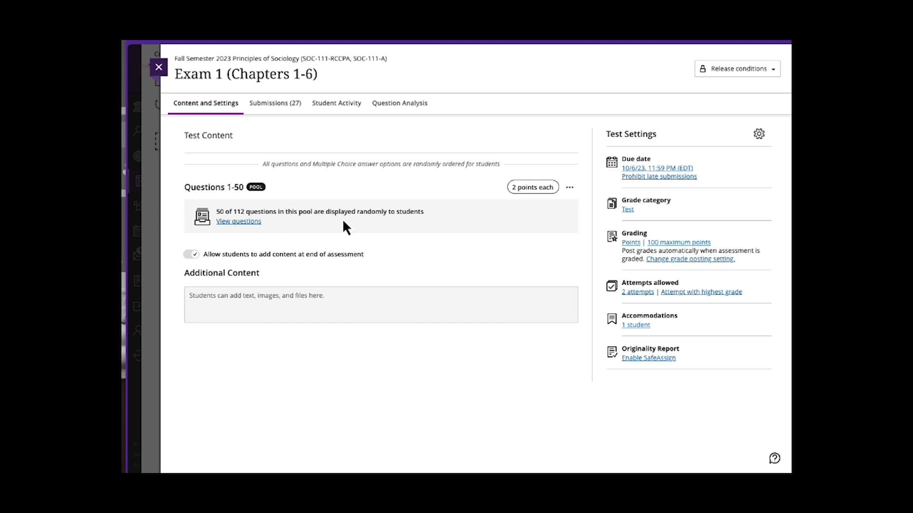
Step: Show Exam 1's full settings down to Presentation Options with Randomize questions and Randomize answers
click(758, 134)
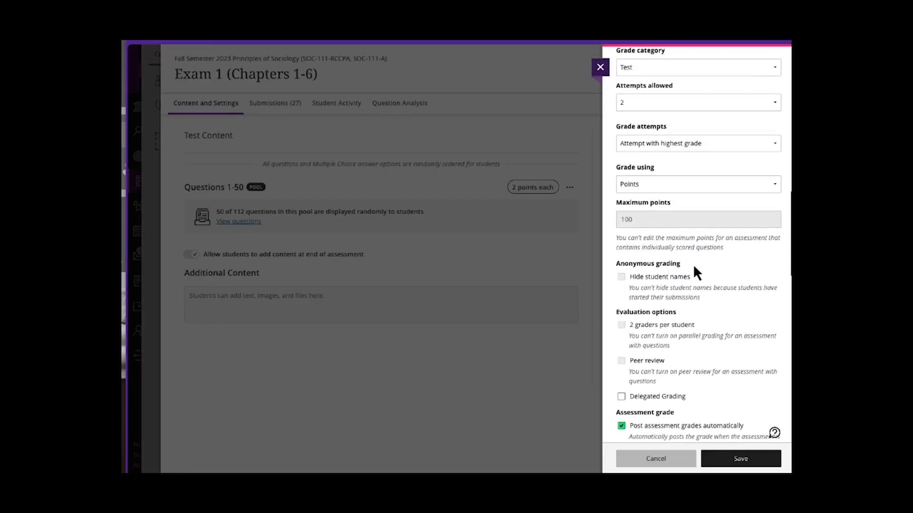
scroll(down, 3)
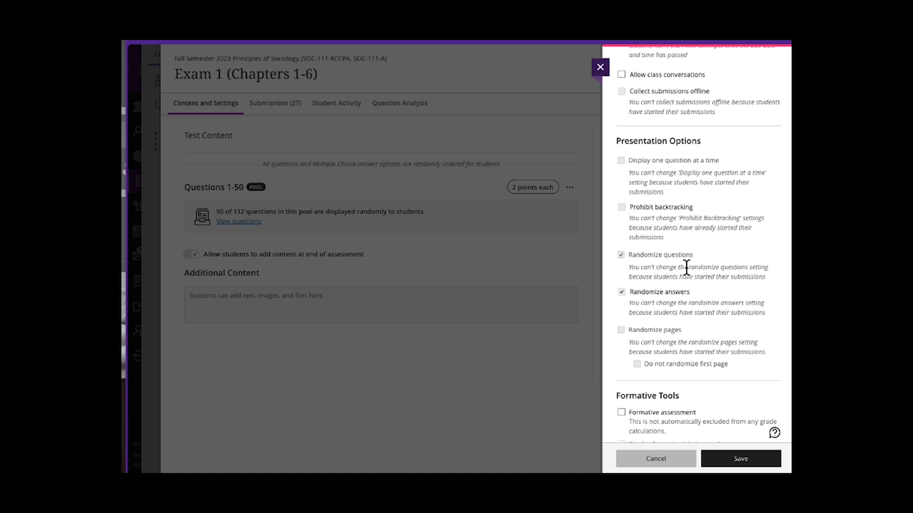
mouse_move(675, 269)
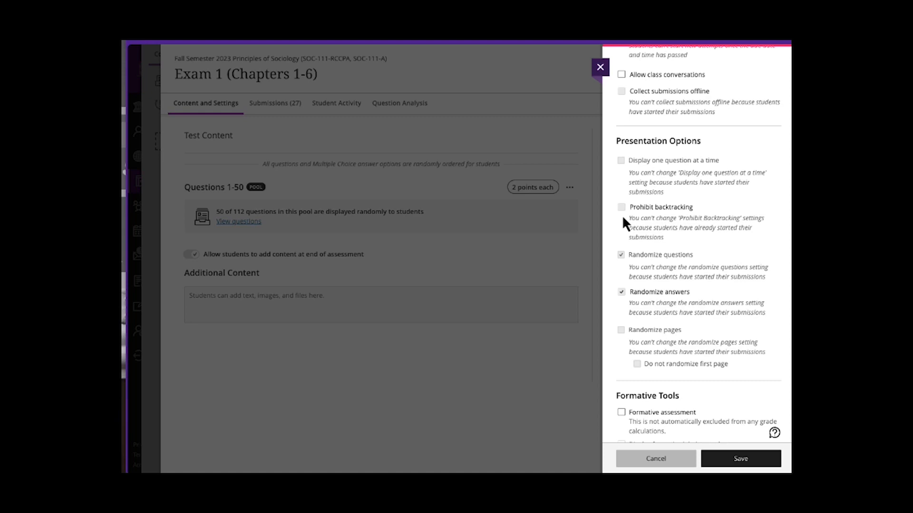
mouse_move(712, 341)
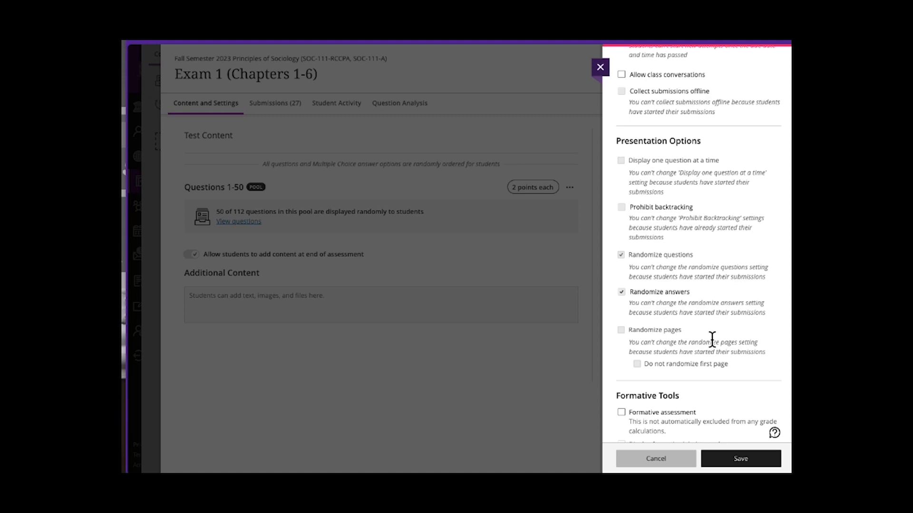
mouse_move(693, 343)
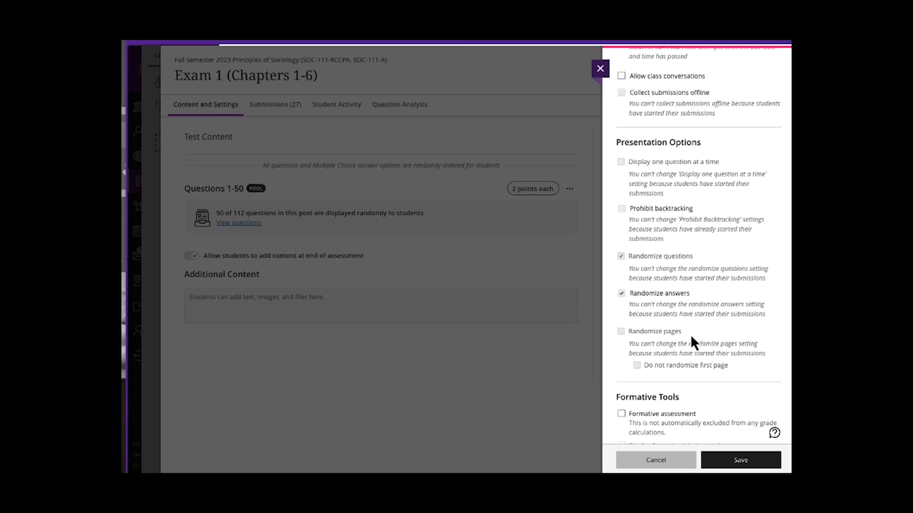
scroll(down, 3)
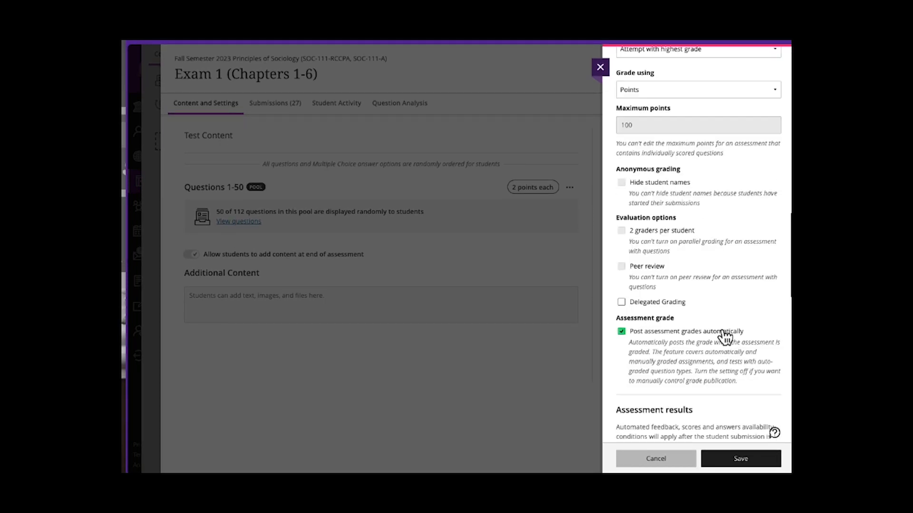
scroll(down, 3)
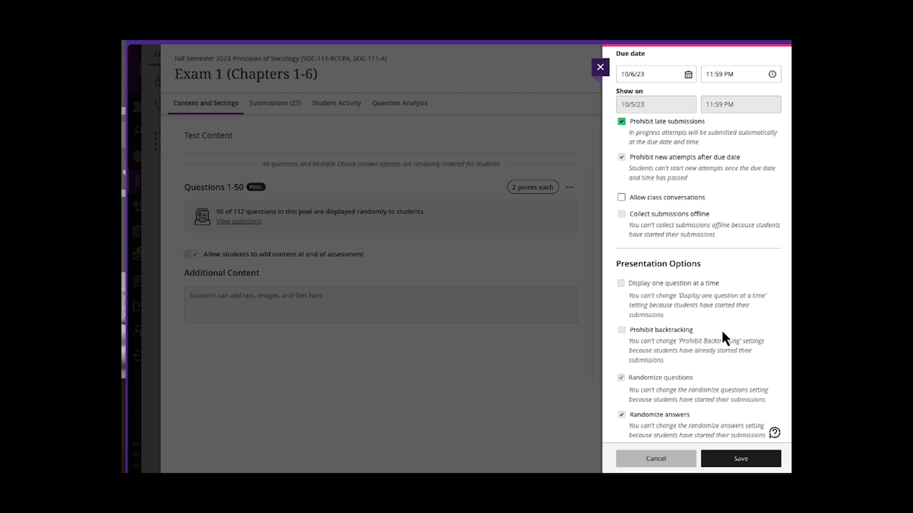
mouse_move(715, 289)
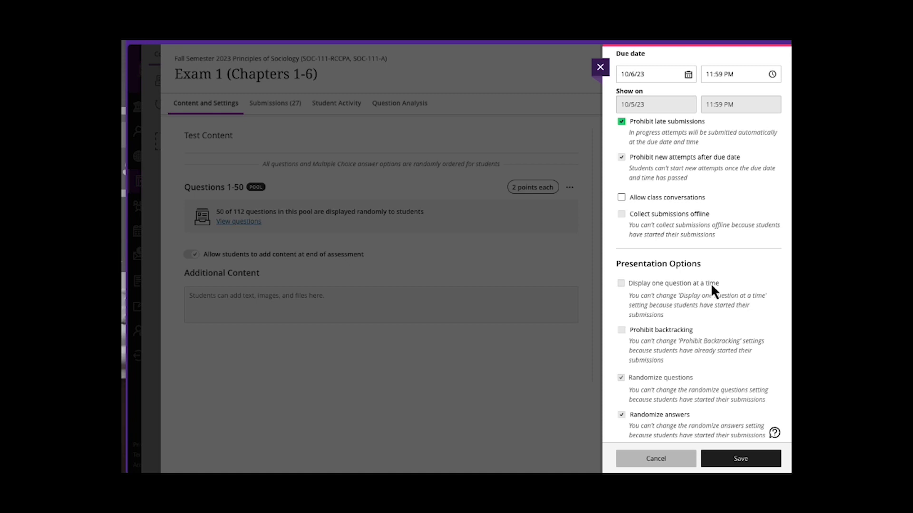
mouse_move(293, 285)
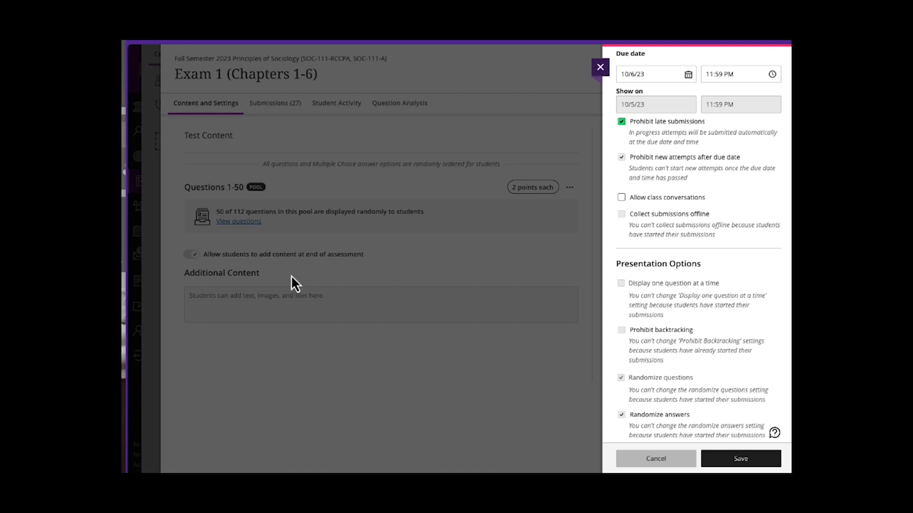
mouse_move(486, 231)
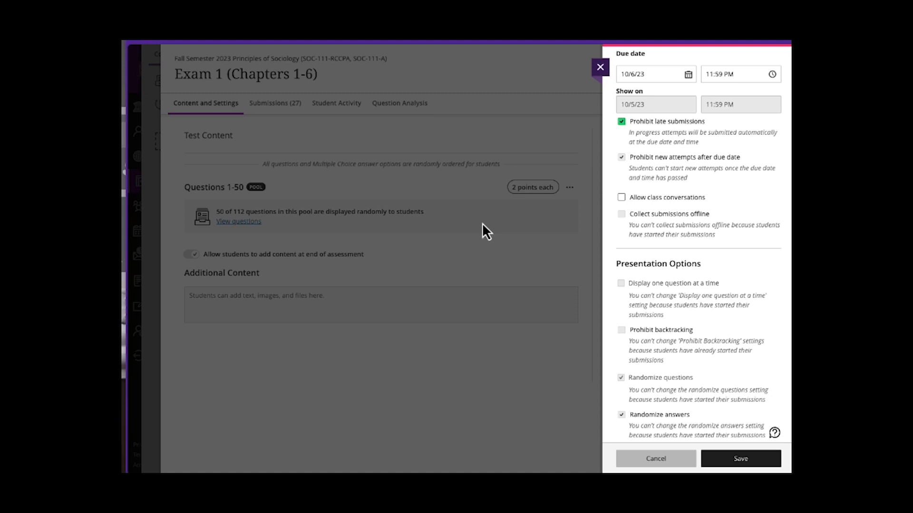
mouse_move(675, 341)
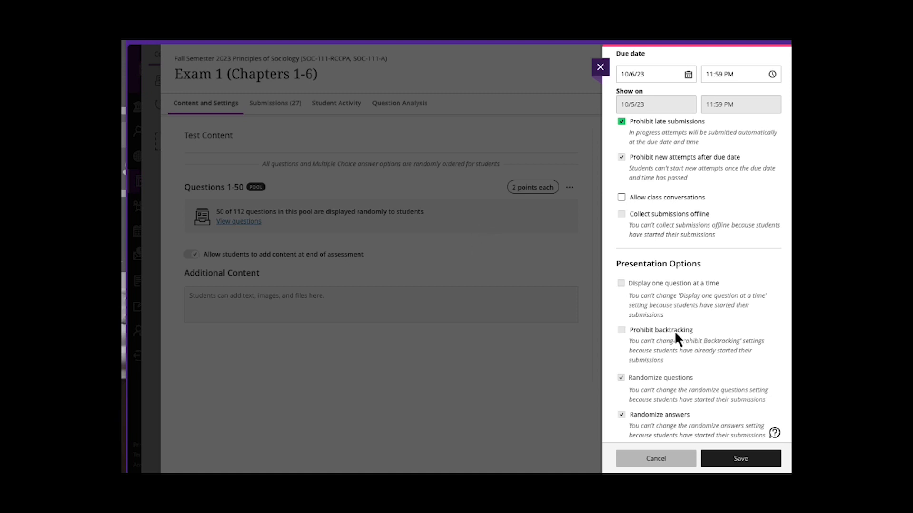
scroll(down, 3)
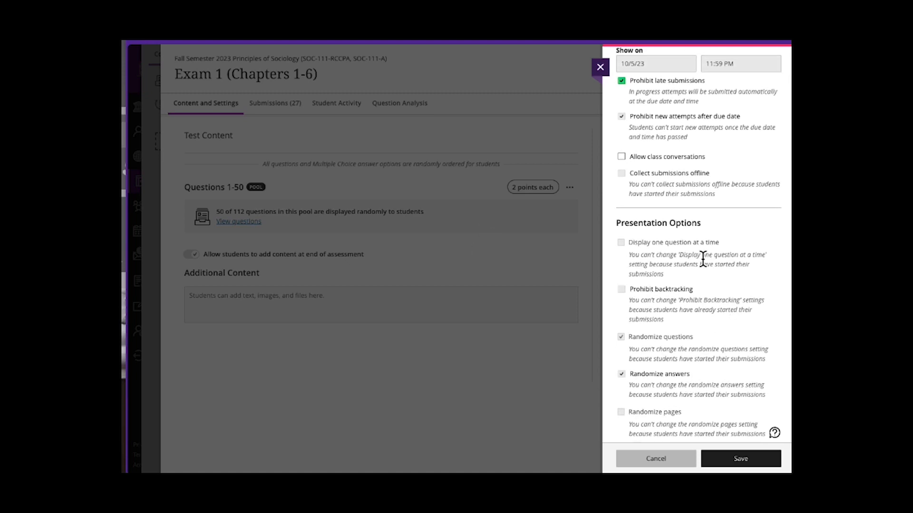
mouse_move(672, 302)
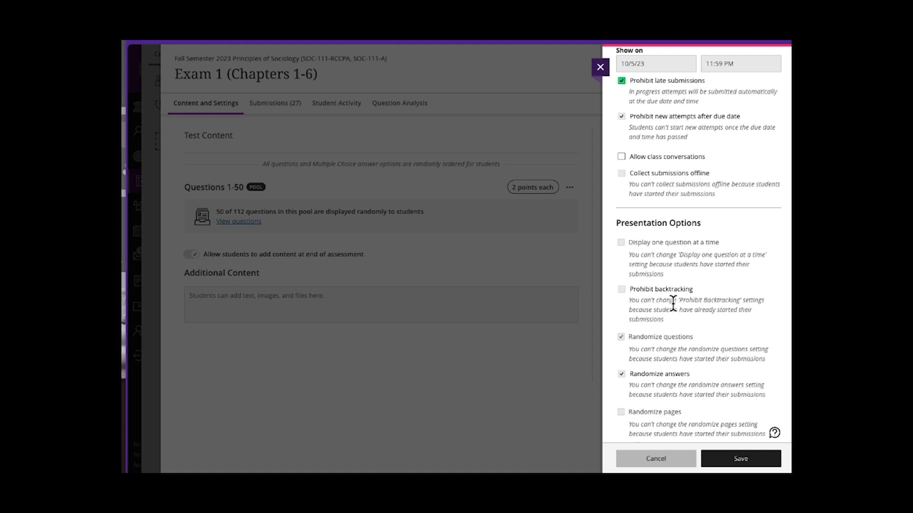
mouse_move(707, 346)
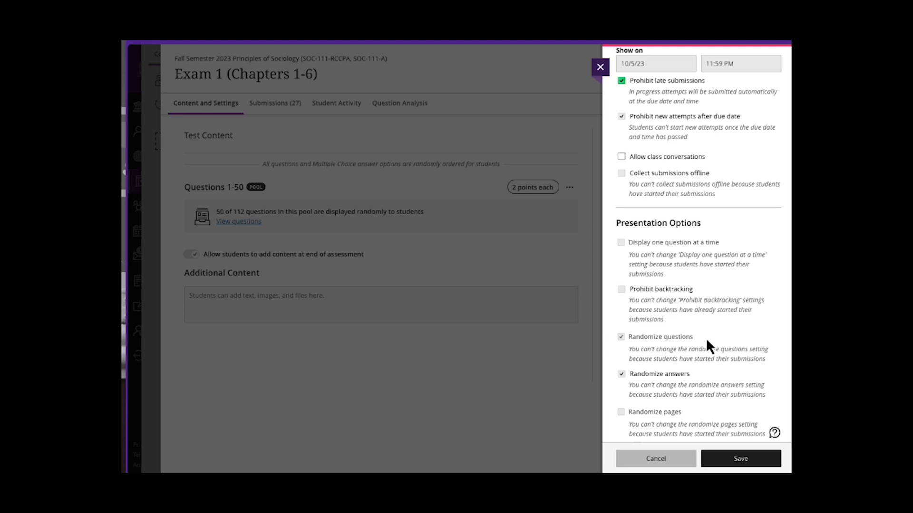
mouse_move(723, 341)
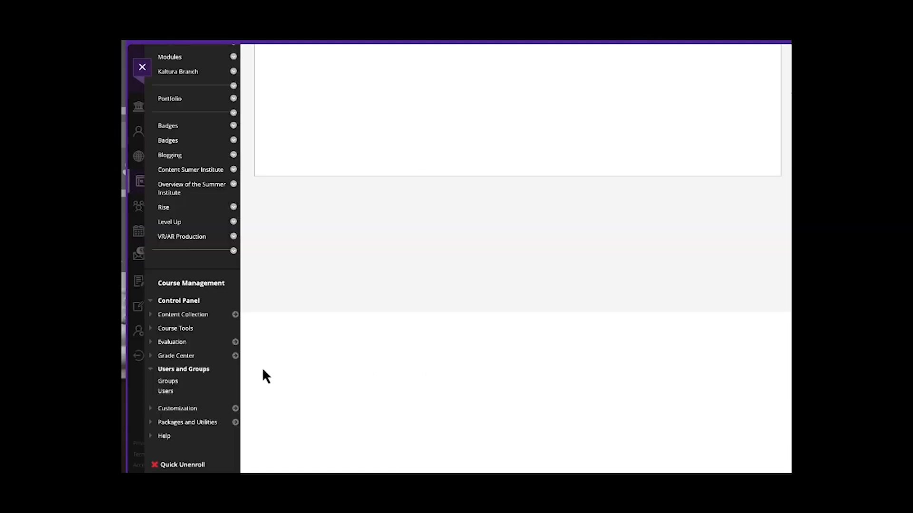
Step: Expand Course Tools and enter the Respondus LockDown Browser dashboard
click(175, 328)
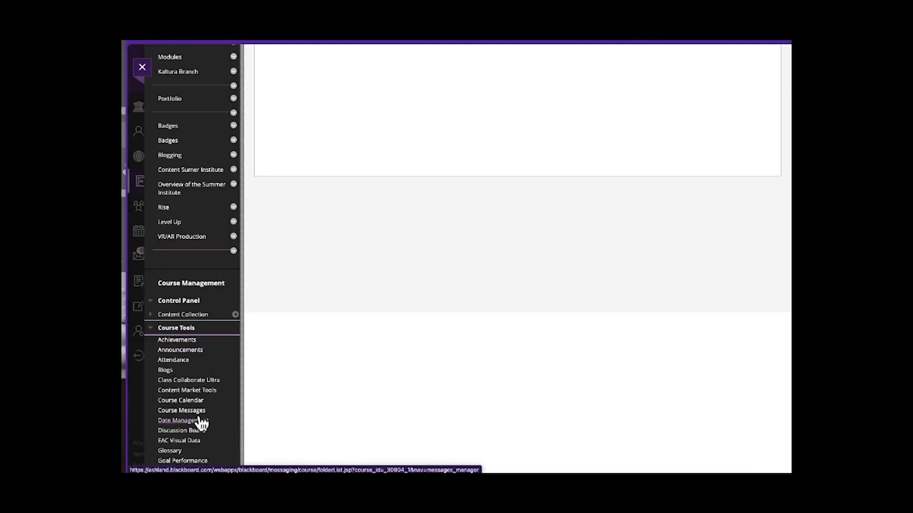
scroll(down, 3)
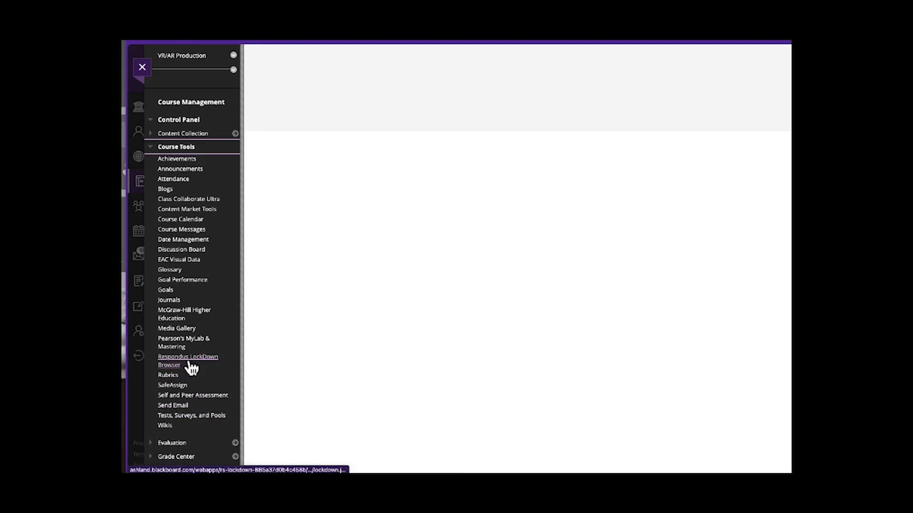
click(188, 361)
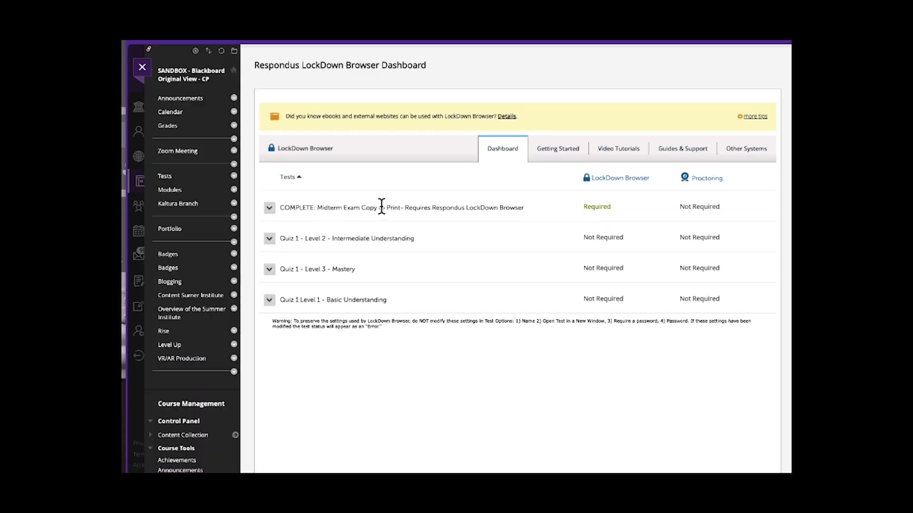
mouse_move(466, 210)
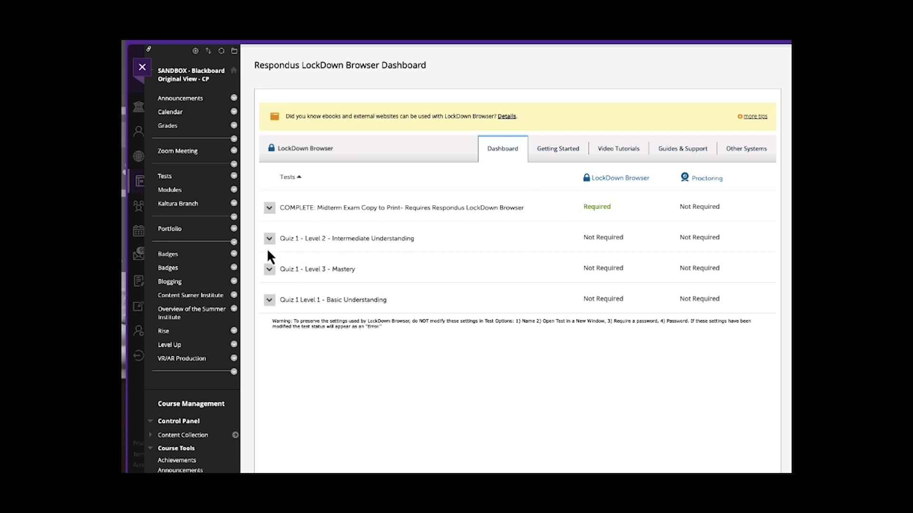
Step: Set Quiz 1 - Level 2 to require Respondus LockDown Browser in its LockDown settings
click(268, 238)
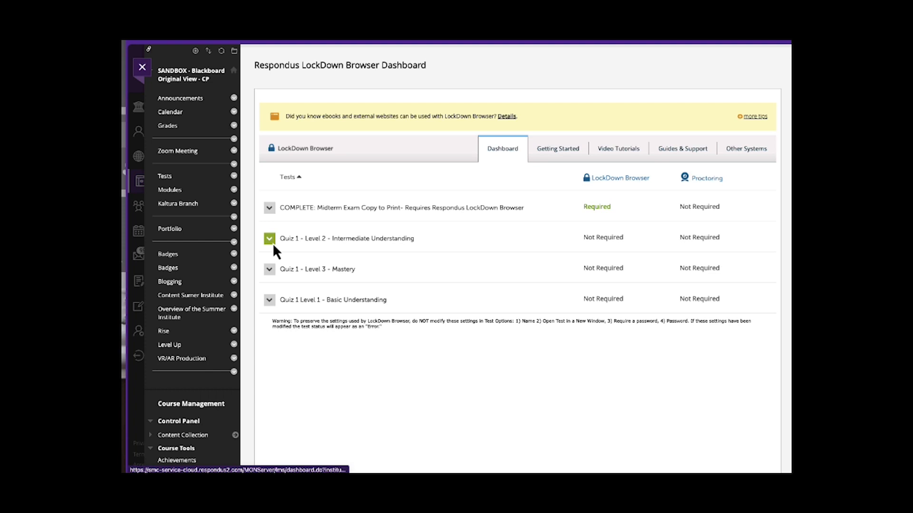
click(268, 238)
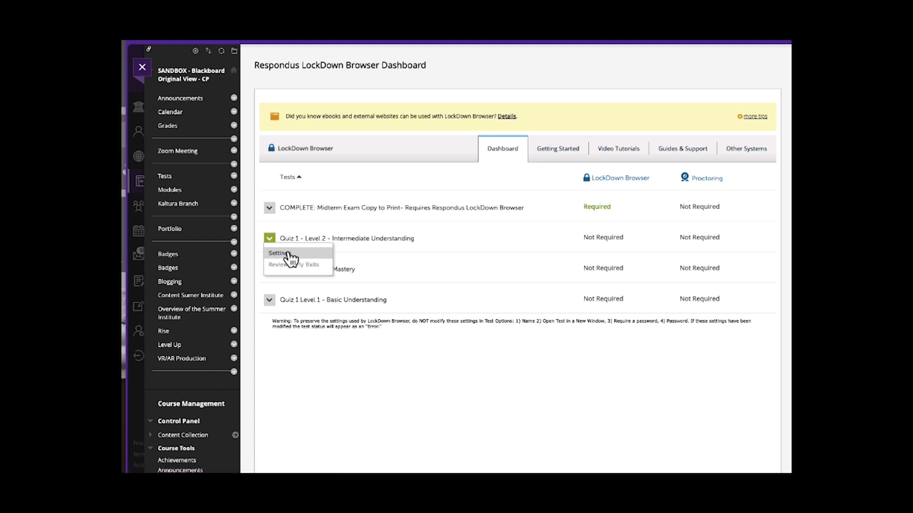
click(277, 253)
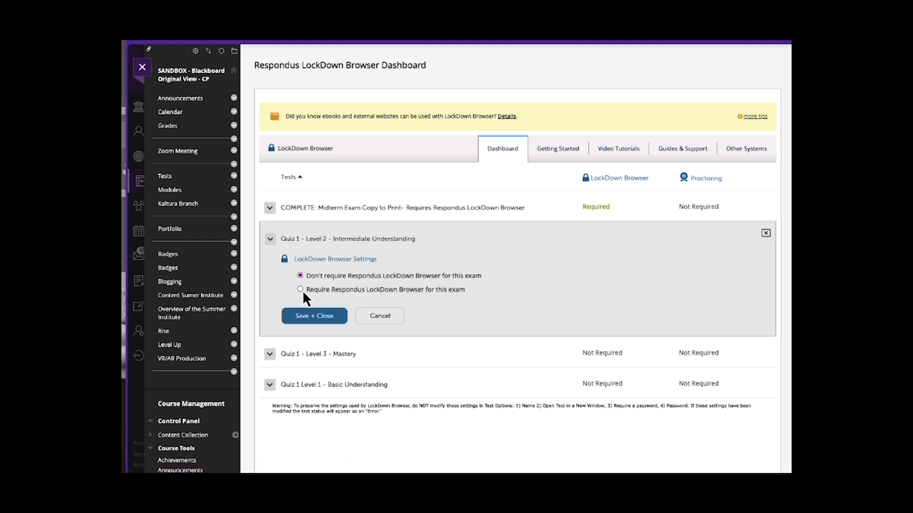
click(300, 289)
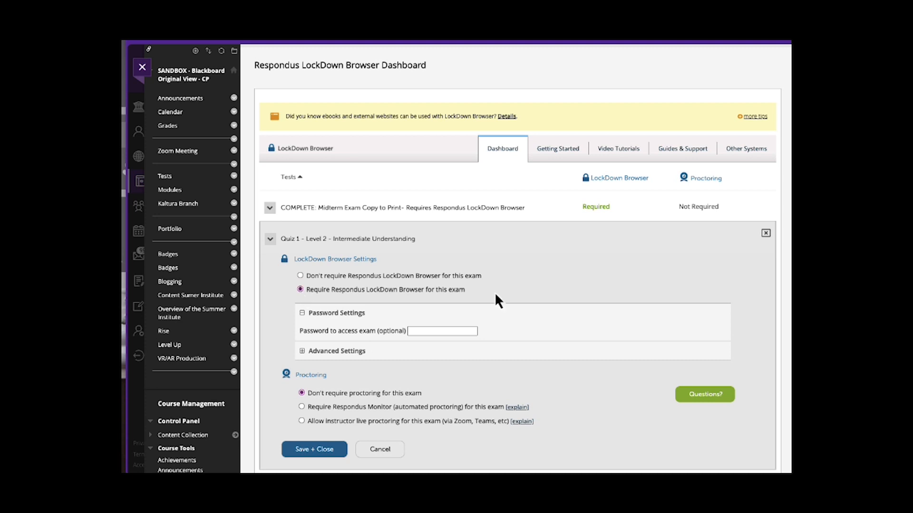
Step: Preview Respondus Monitor webcam proctoring, then leave proctoring set to Don't require
scroll(down, 3)
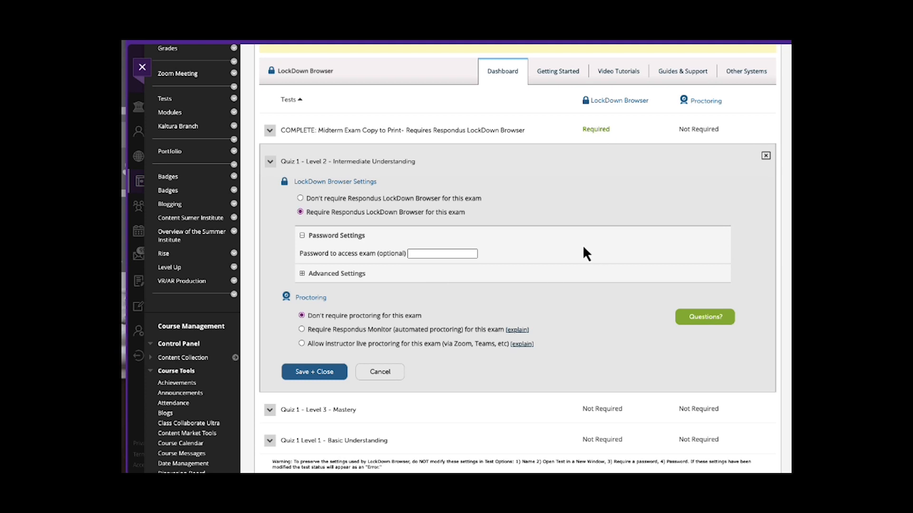
mouse_move(387, 345)
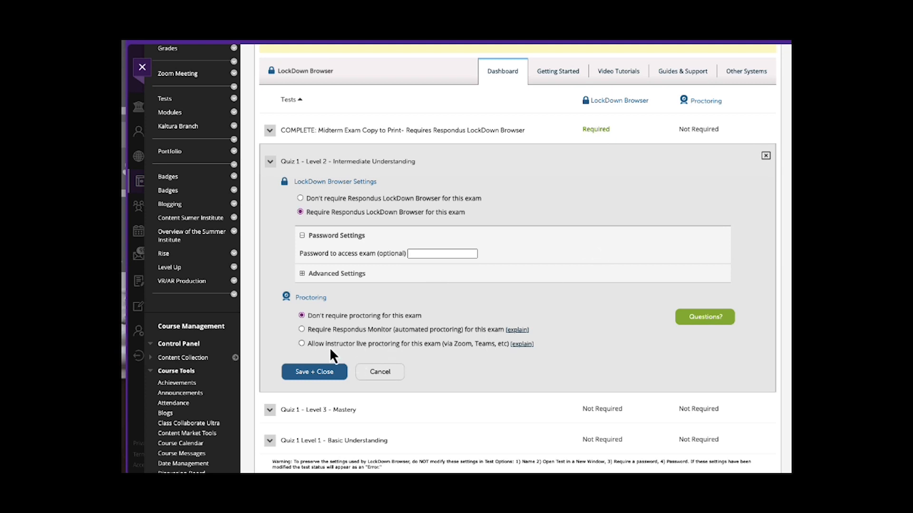
click(301, 329)
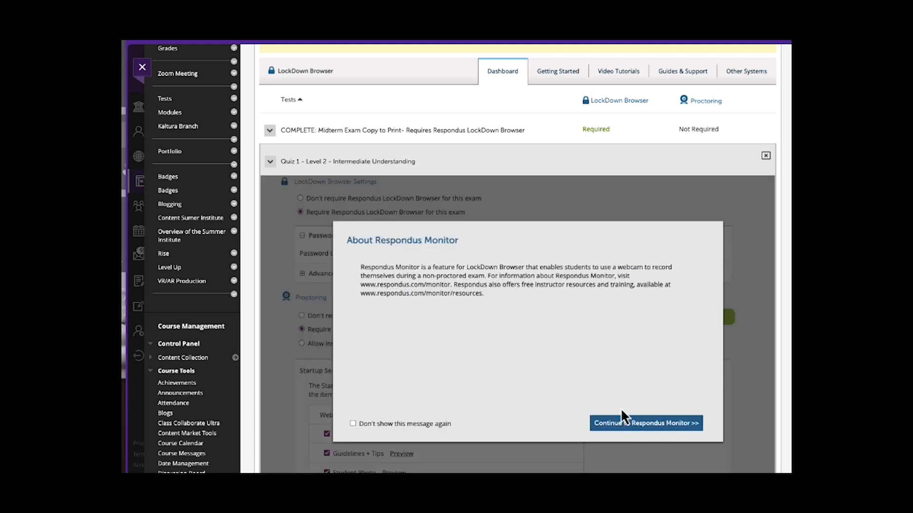
click(644, 423)
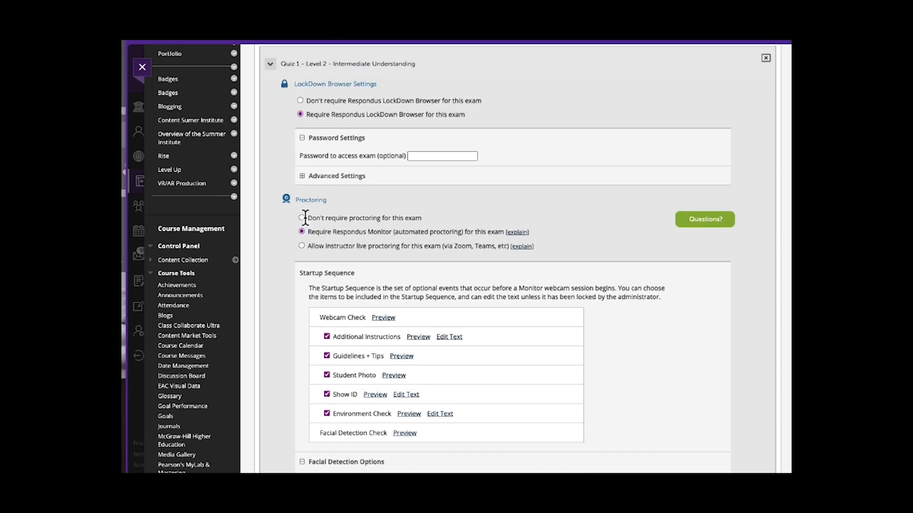
click(302, 218)
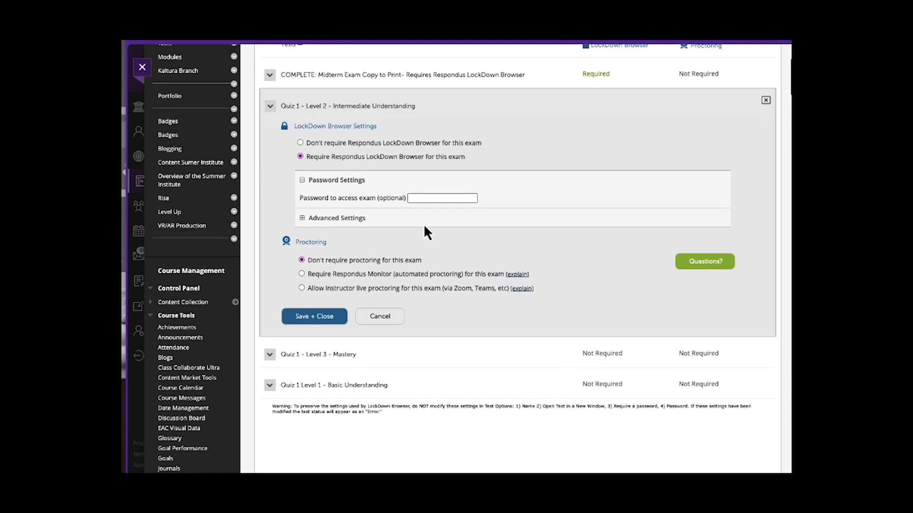
mouse_move(320, 245)
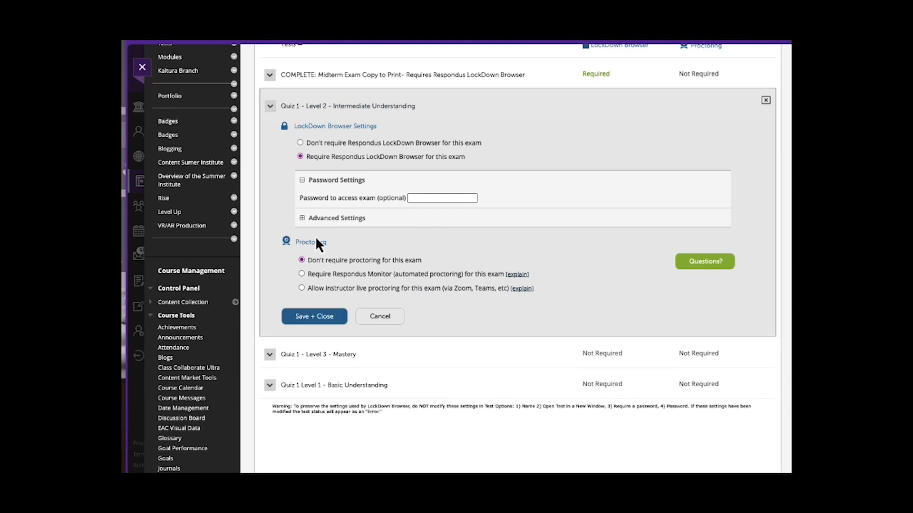
mouse_move(388, 254)
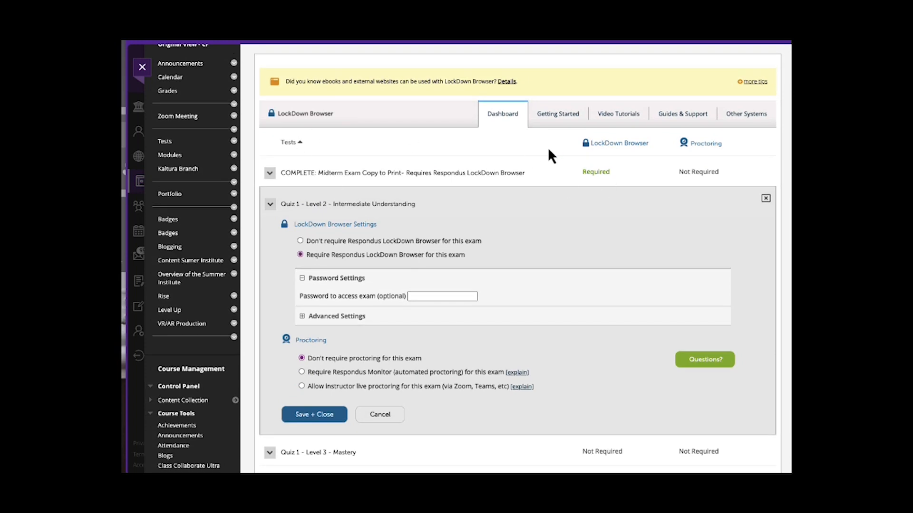
mouse_move(558, 123)
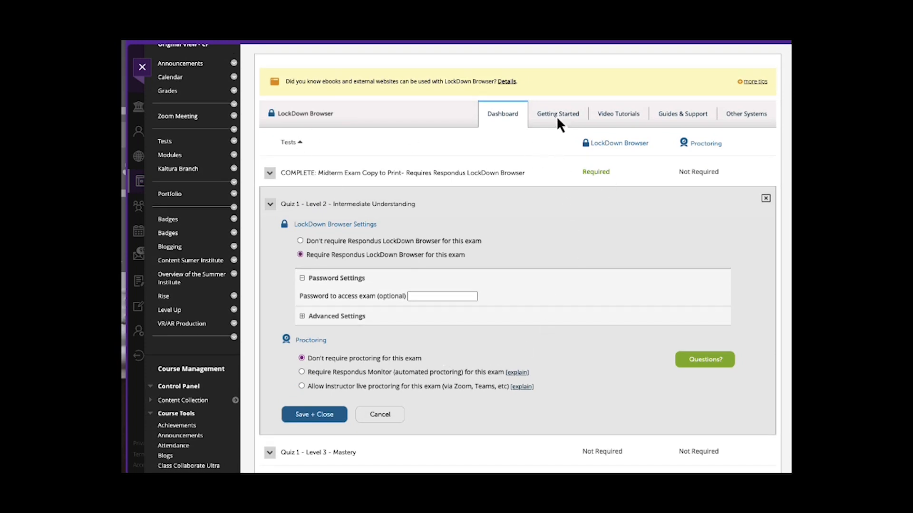
Step: View the Getting Started guidance and then the Video Tutorials list
click(557, 113)
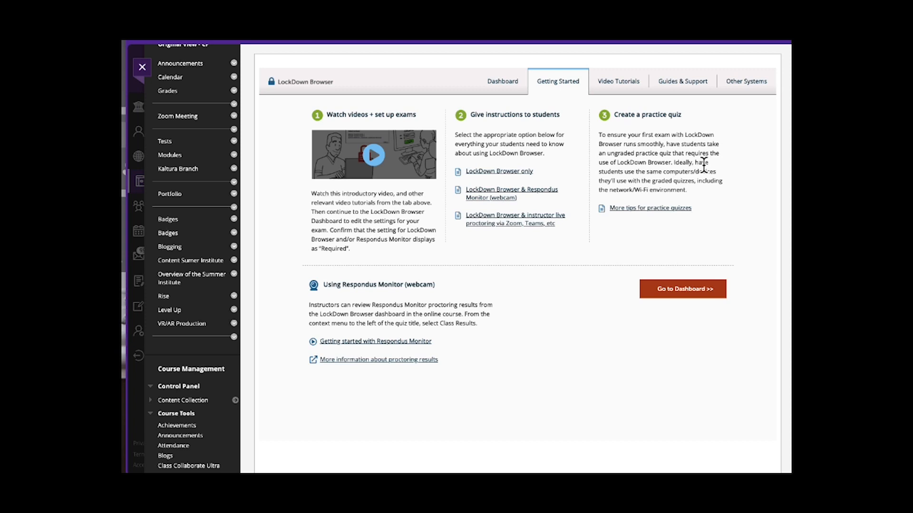
click(617, 82)
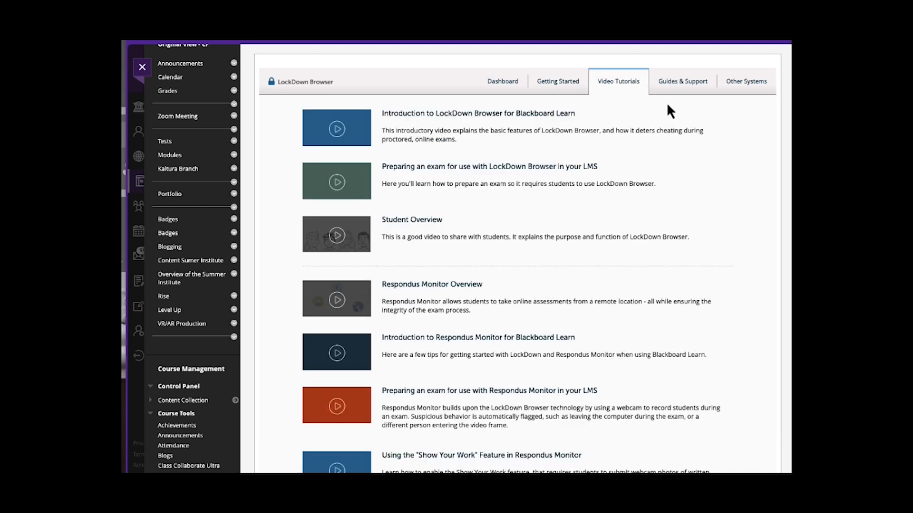
click(682, 81)
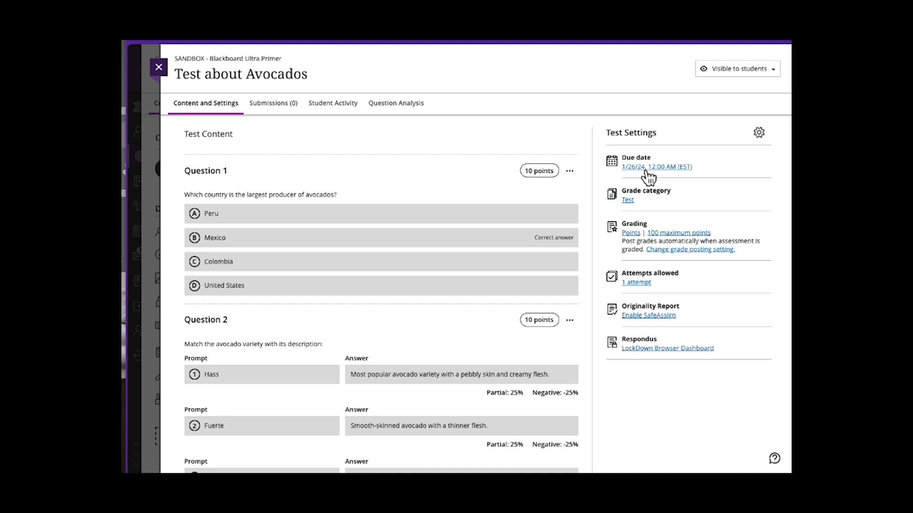
Step: Show the full settings panel for Test about Avocados with Respondus and additional tools
click(759, 133)
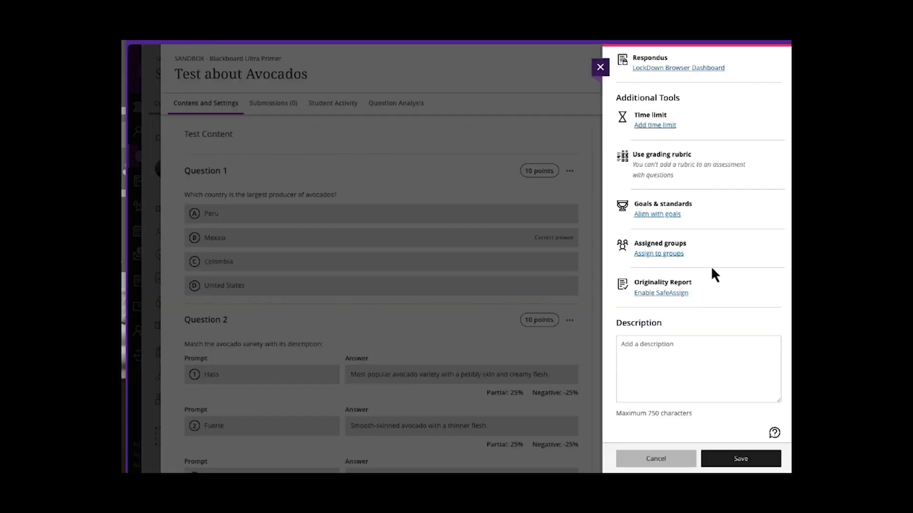